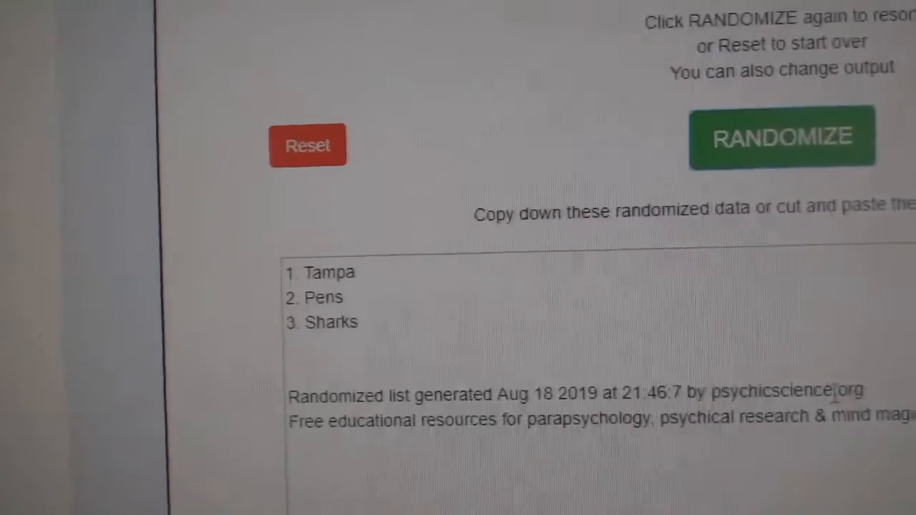
# Step: Reshuffle the Tampa/Pens/Sharks, Stars/Jackets and Stars/Oilers/Blues team lists, some repeatedly
pyautogui.click(782, 136)
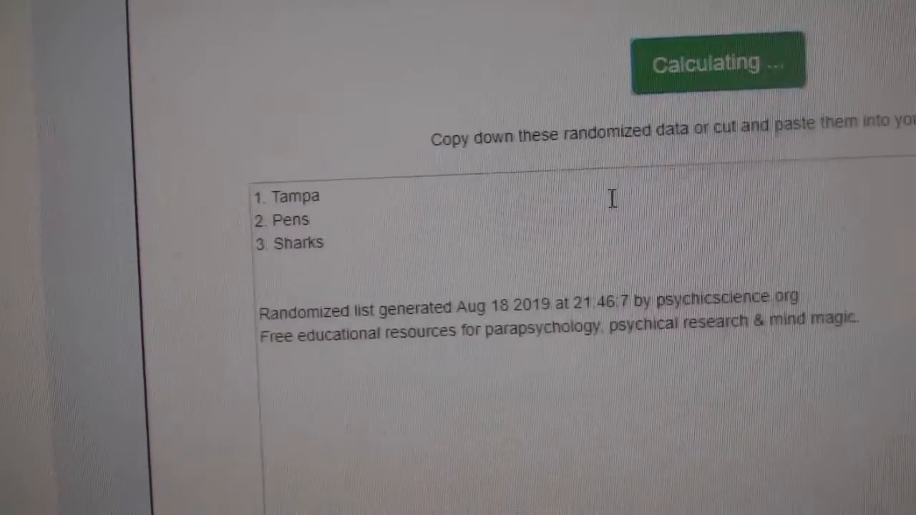
pyautogui.click(718, 61)
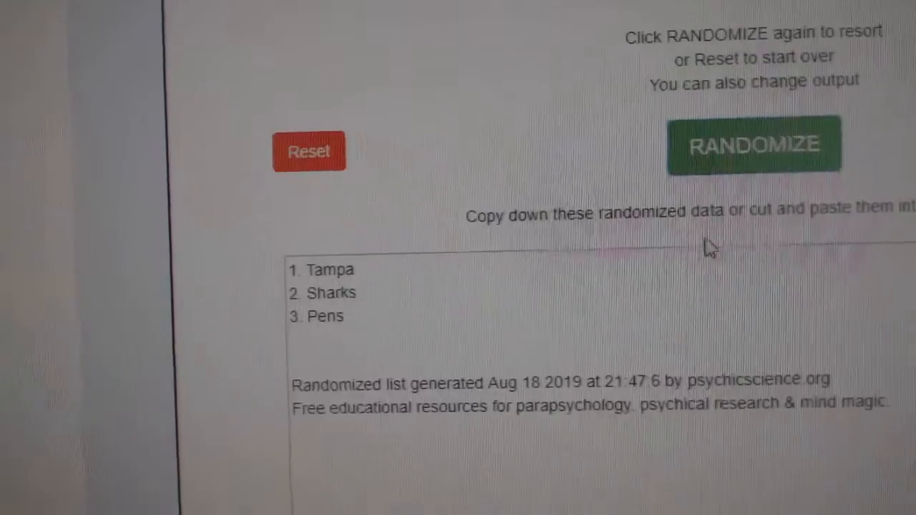
pyautogui.click(754, 145)
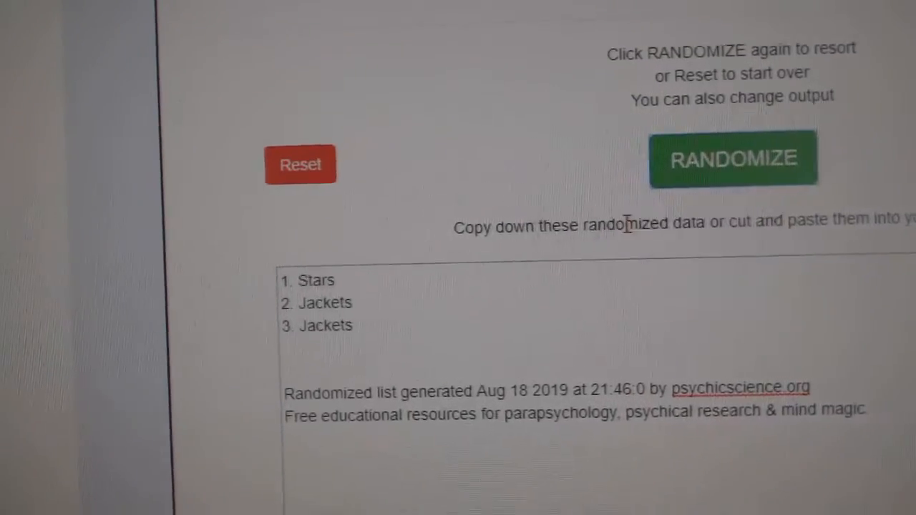
pyautogui.click(734, 158)
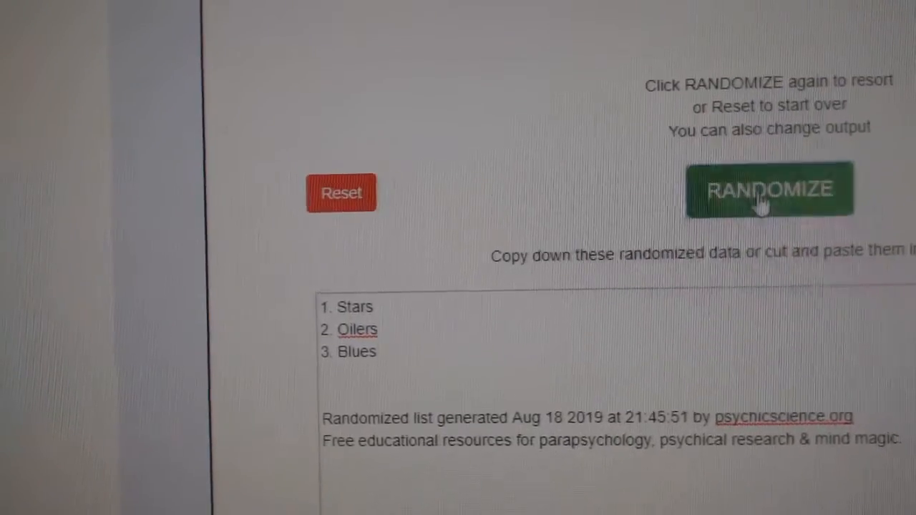
pyautogui.click(769, 190)
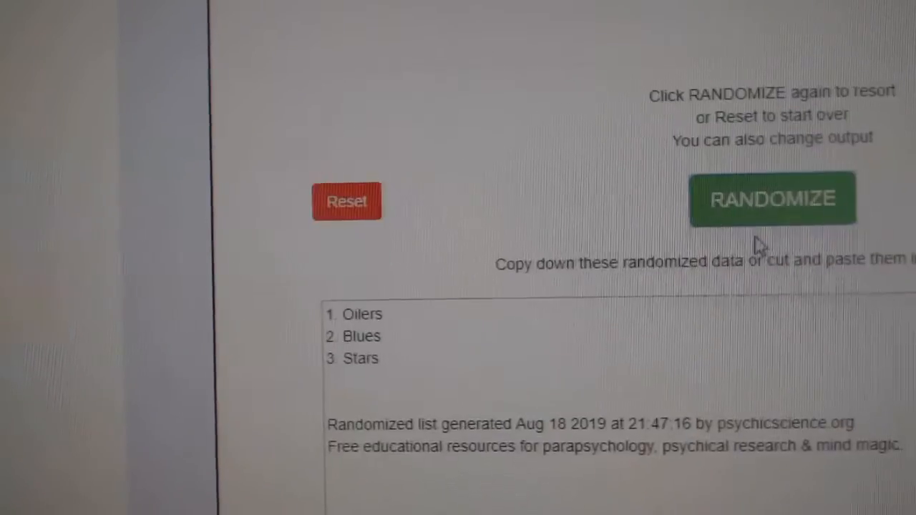
pyautogui.click(774, 198)
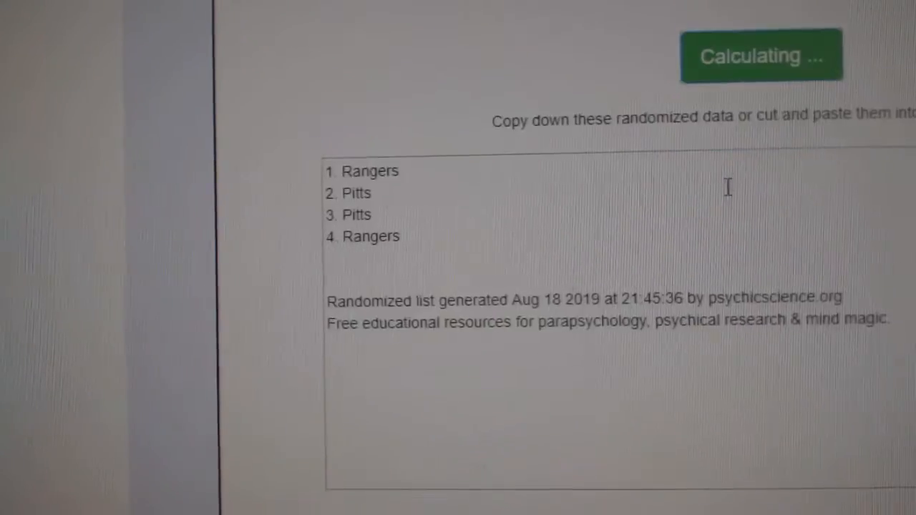
# Step: Reshuffle the Rangers/Pitts and Stars/Sens team lists twice each
pyautogui.click(761, 56)
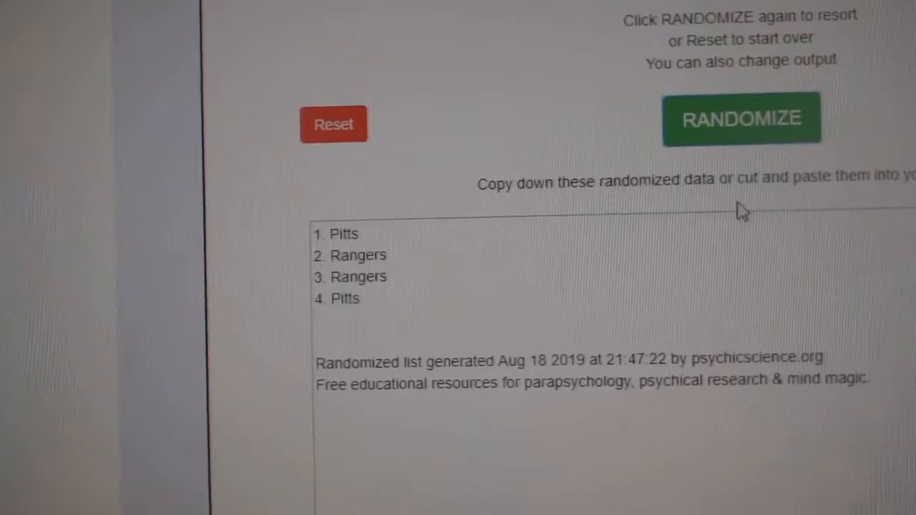
pyautogui.click(742, 118)
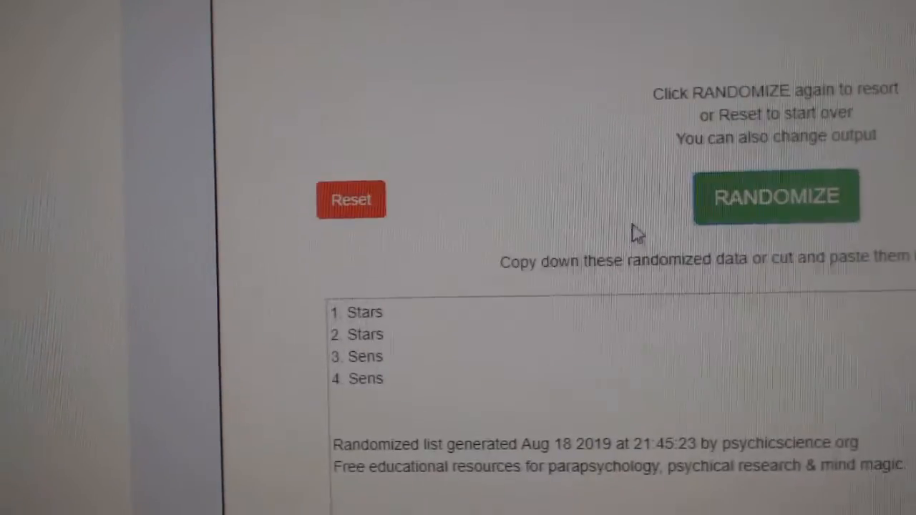
pyautogui.click(776, 196)
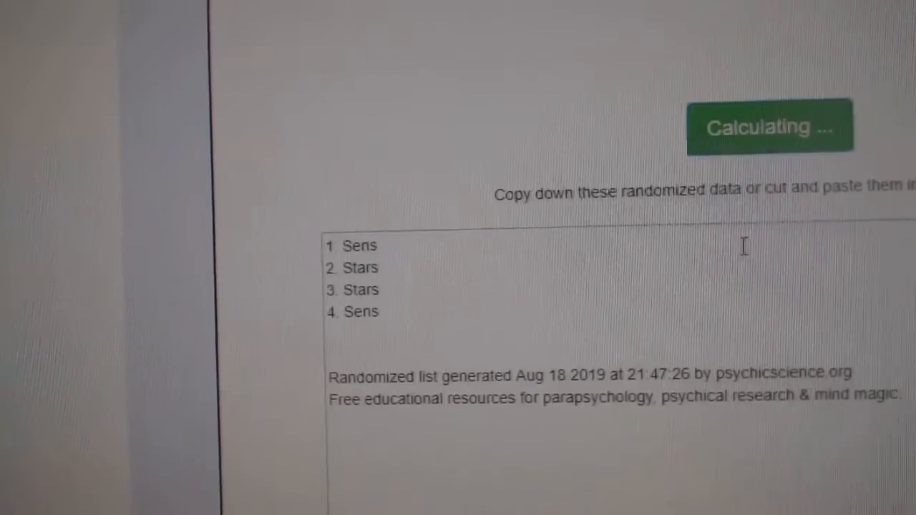
pyautogui.click(758, 128)
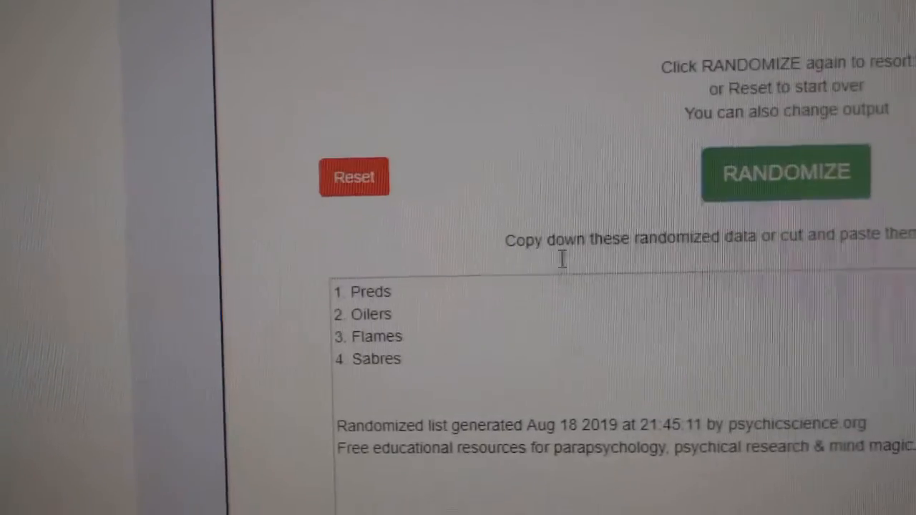
# Step: Reshuffle the Preds/Oilers/Flames/Sabres list and the Caps/Ducks/Tampa list twice
pyautogui.click(786, 172)
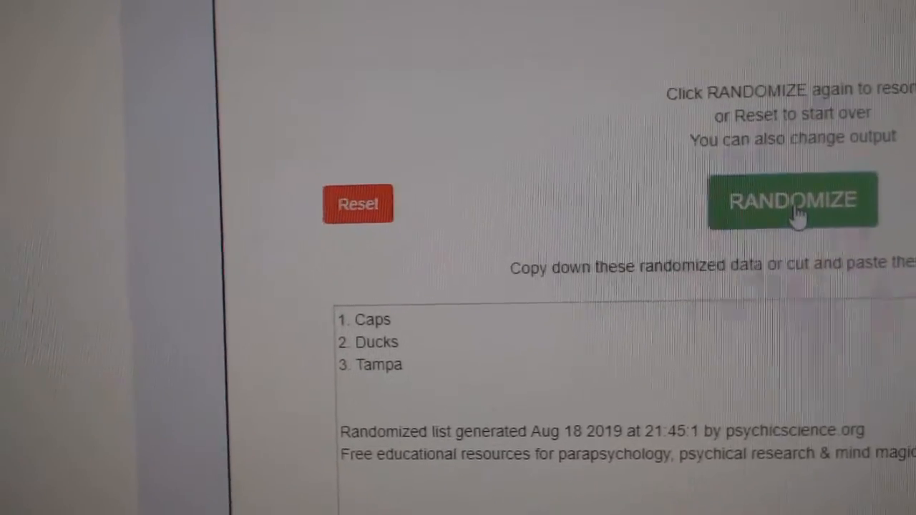
pyautogui.click(792, 199)
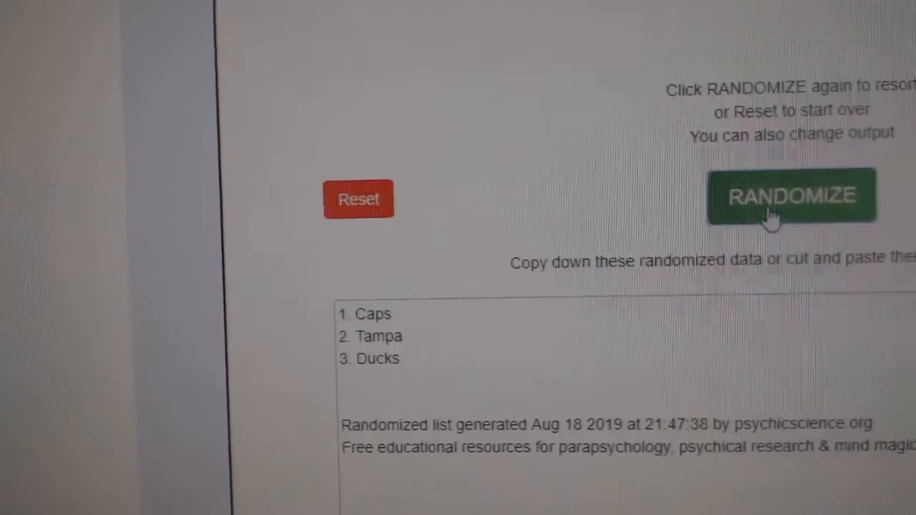
pyautogui.click(791, 196)
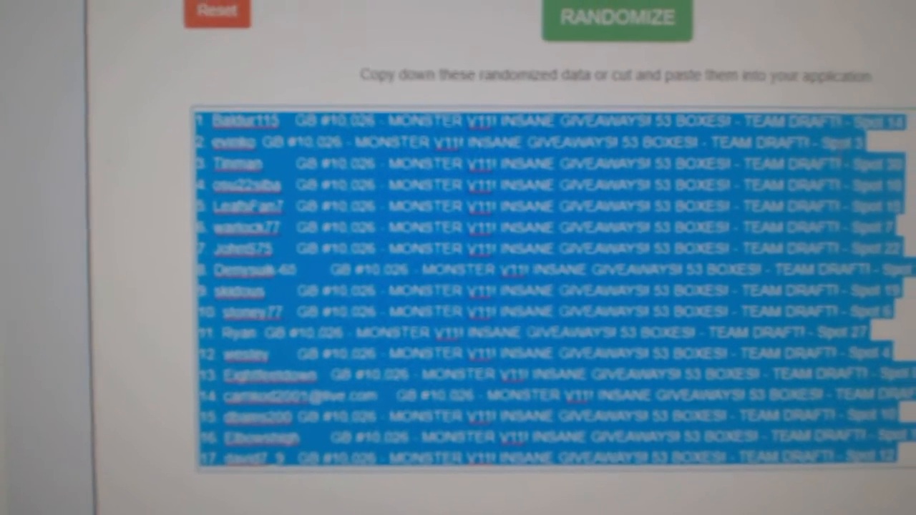
# Step: Shuffle the 17 giveaway participant entries into a new random order
pyautogui.click(632, 17)
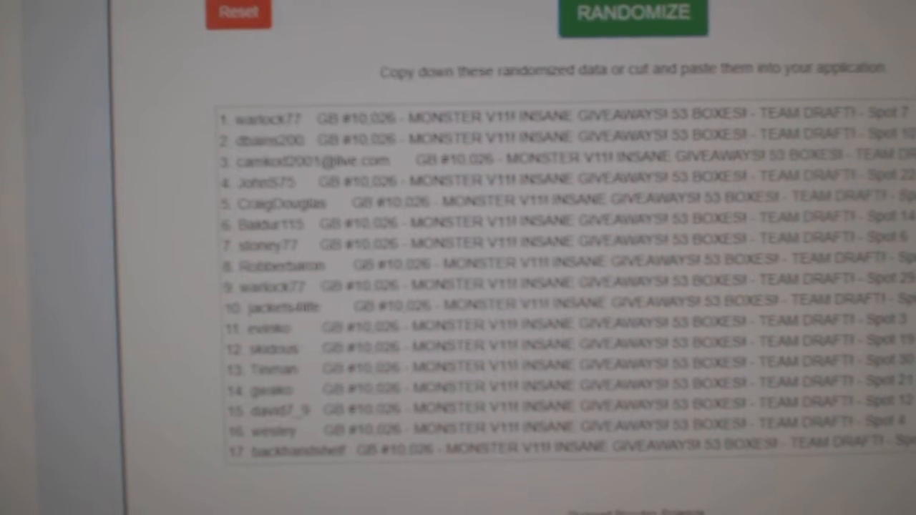